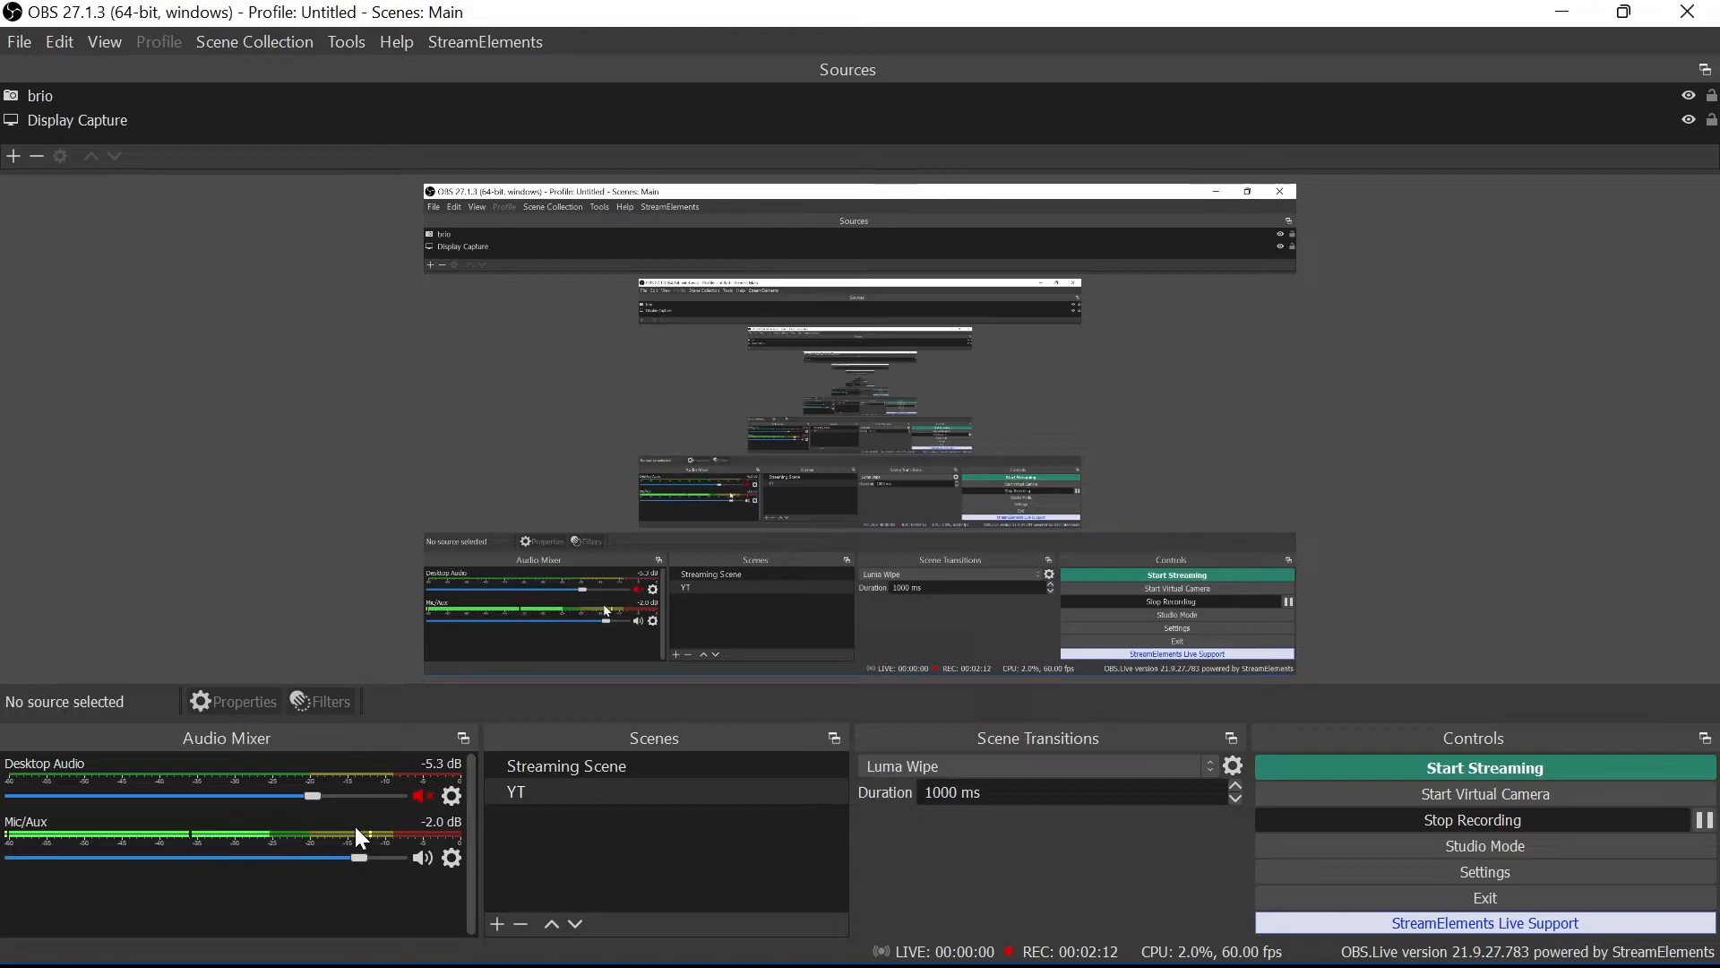
{"action": "mouse_move", "coordinate": [916, 497]}
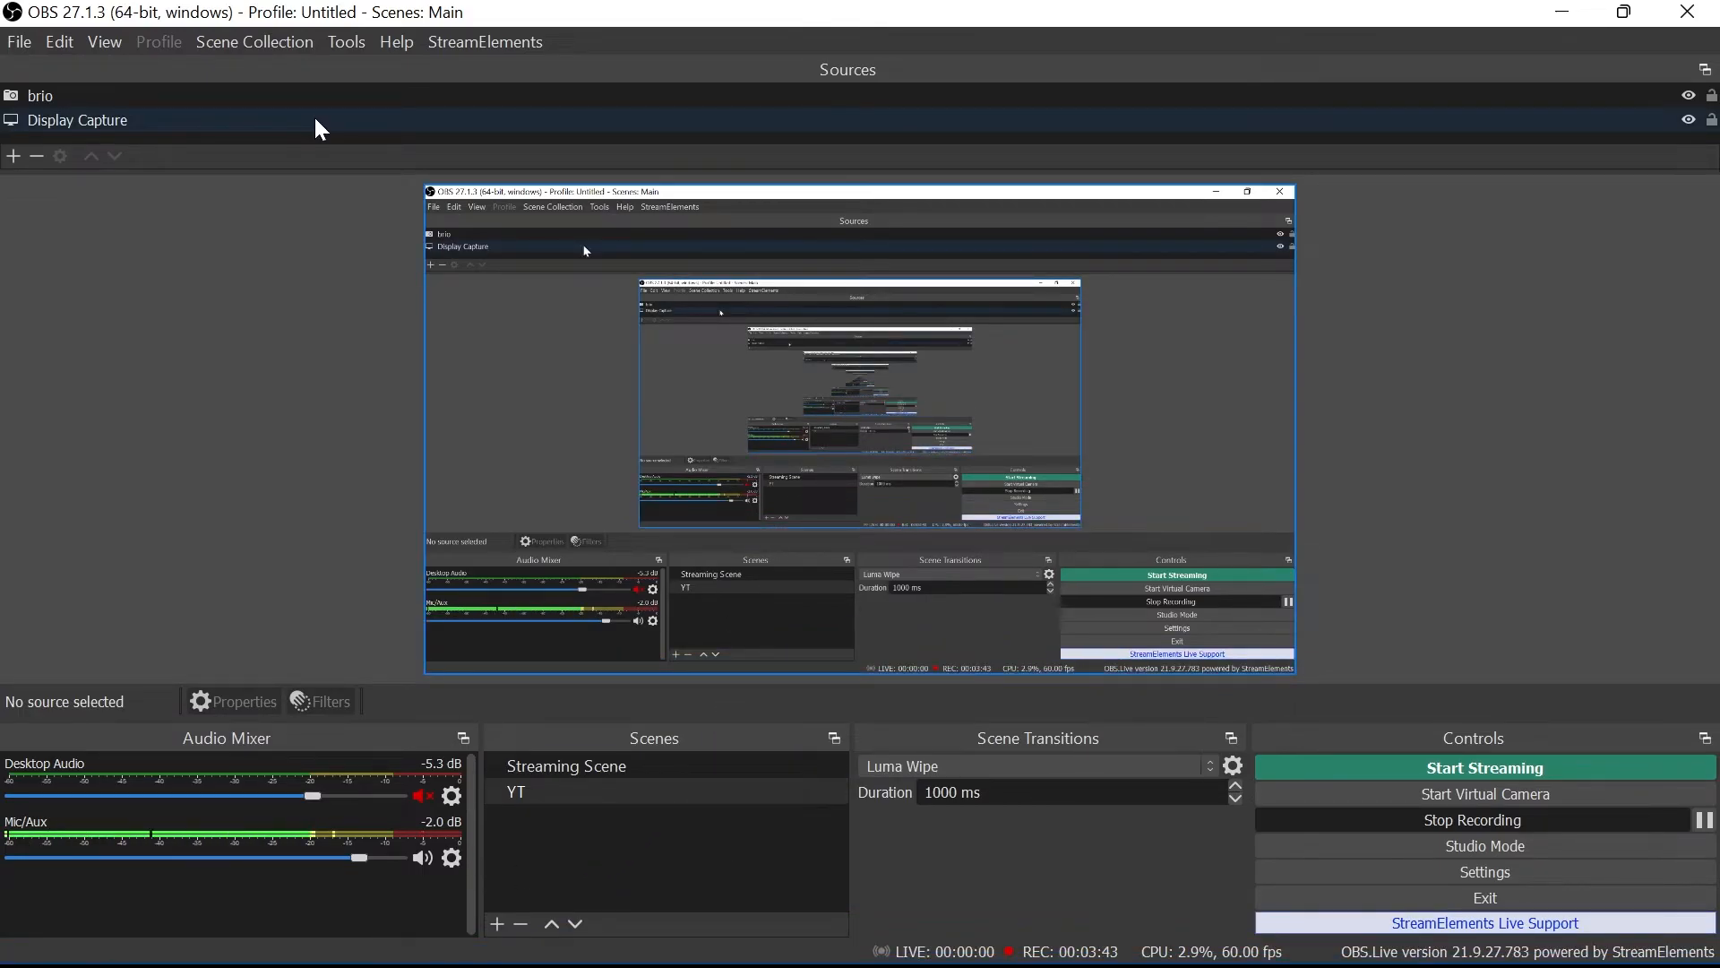
{"action": "mouse_move", "coordinate": [551, 892]}
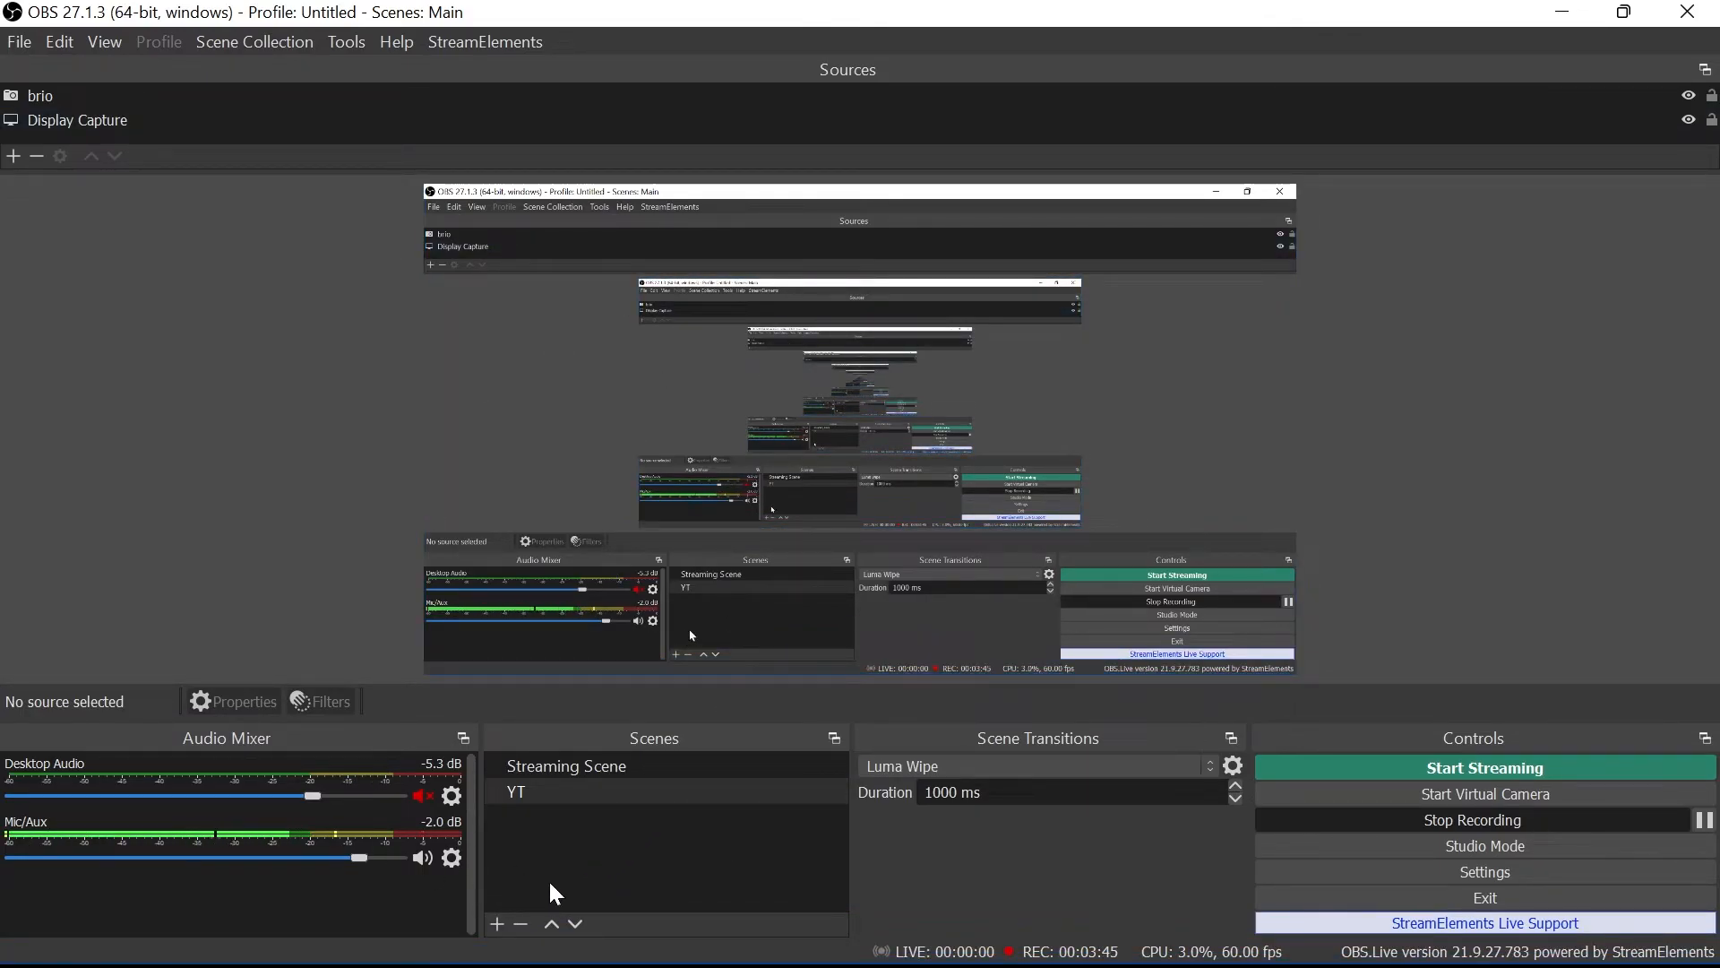
{"action": "mouse_move", "coordinate": [1184, 932]}
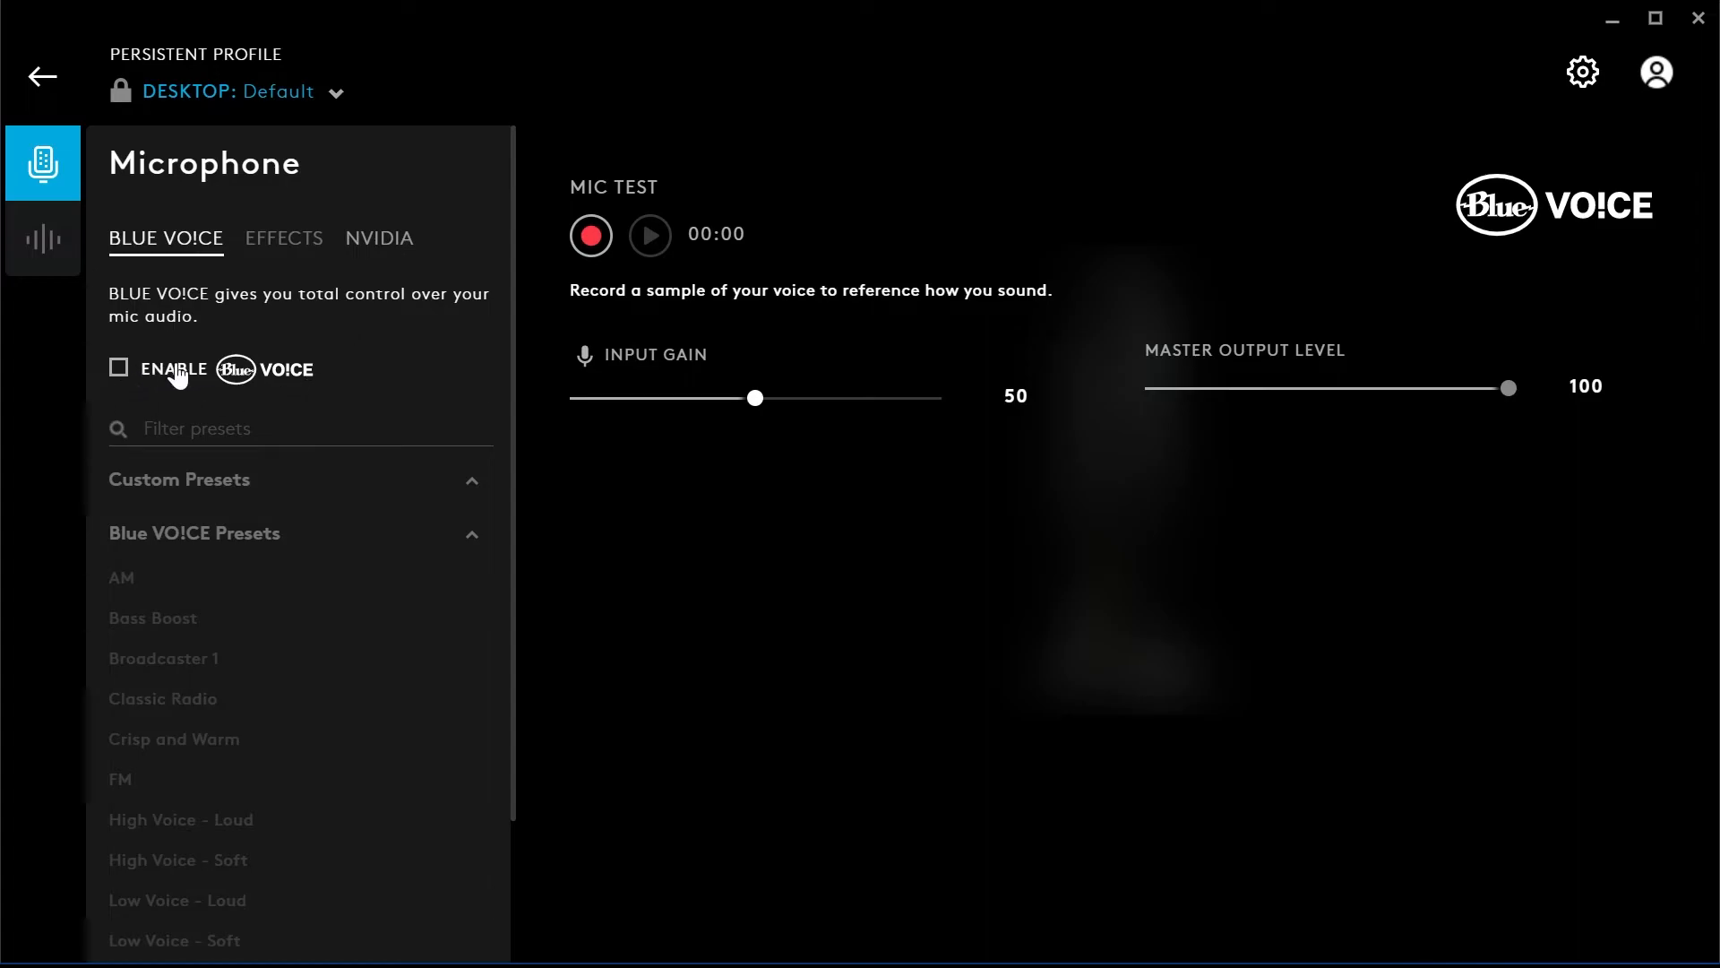
{"action": "mouse_move", "coordinate": [658, 318]}
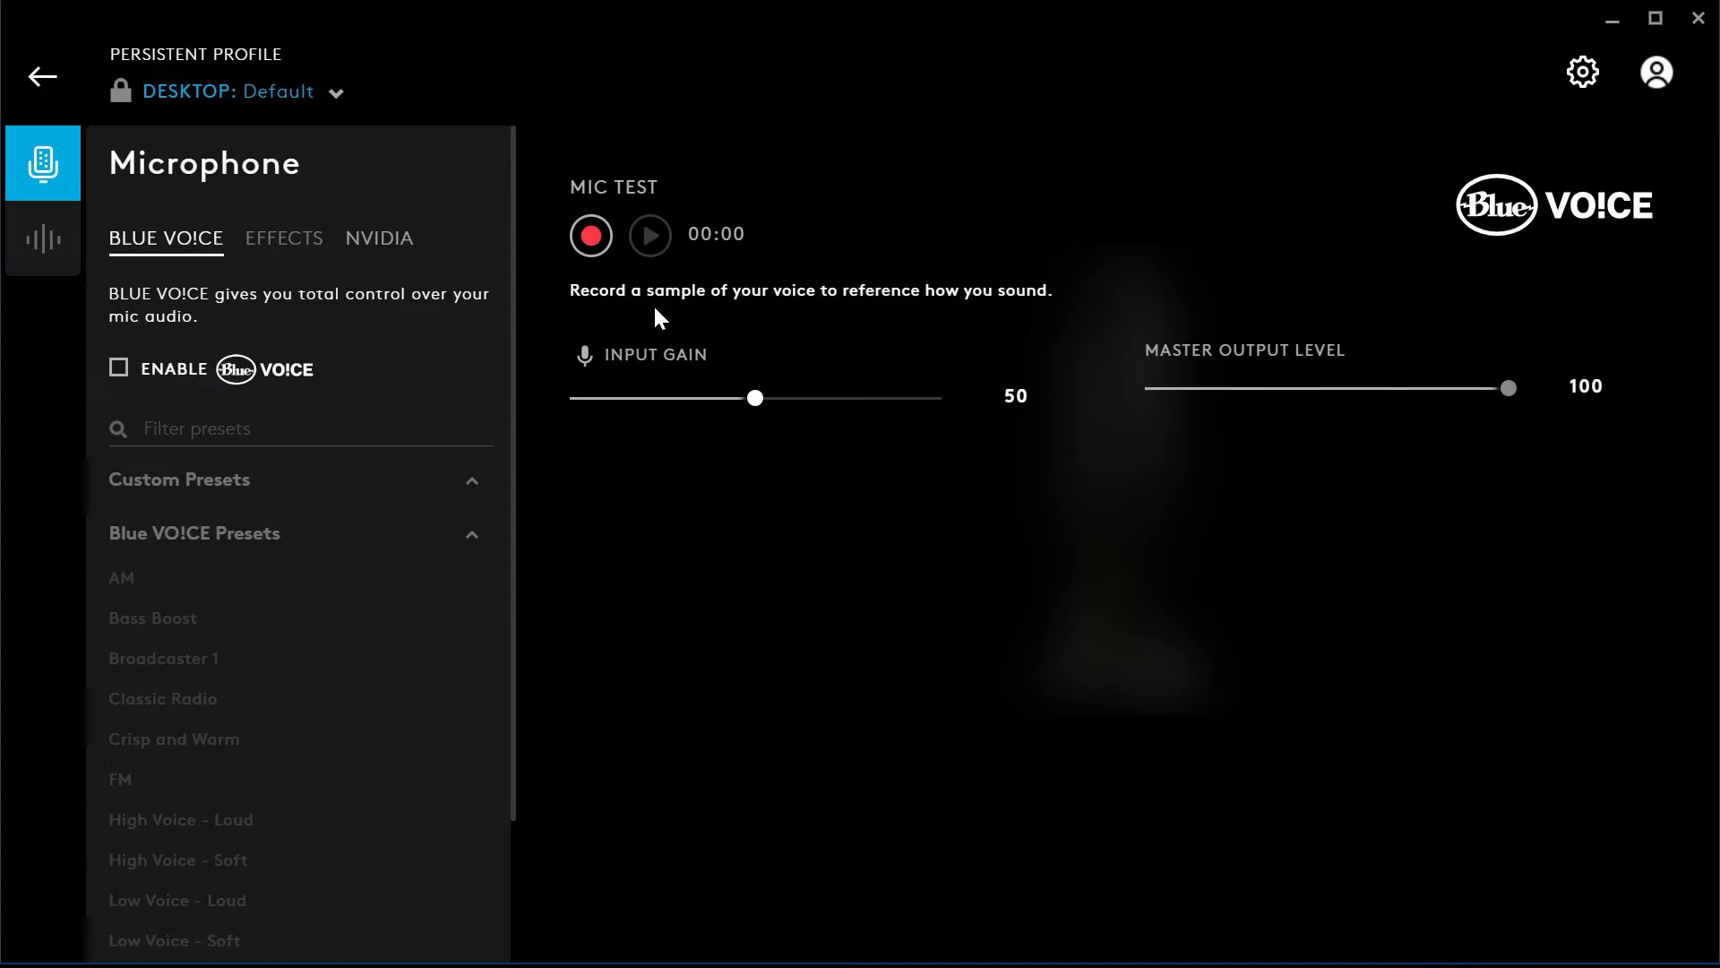
{"action": "mouse_move", "coordinate": [741, 358]}
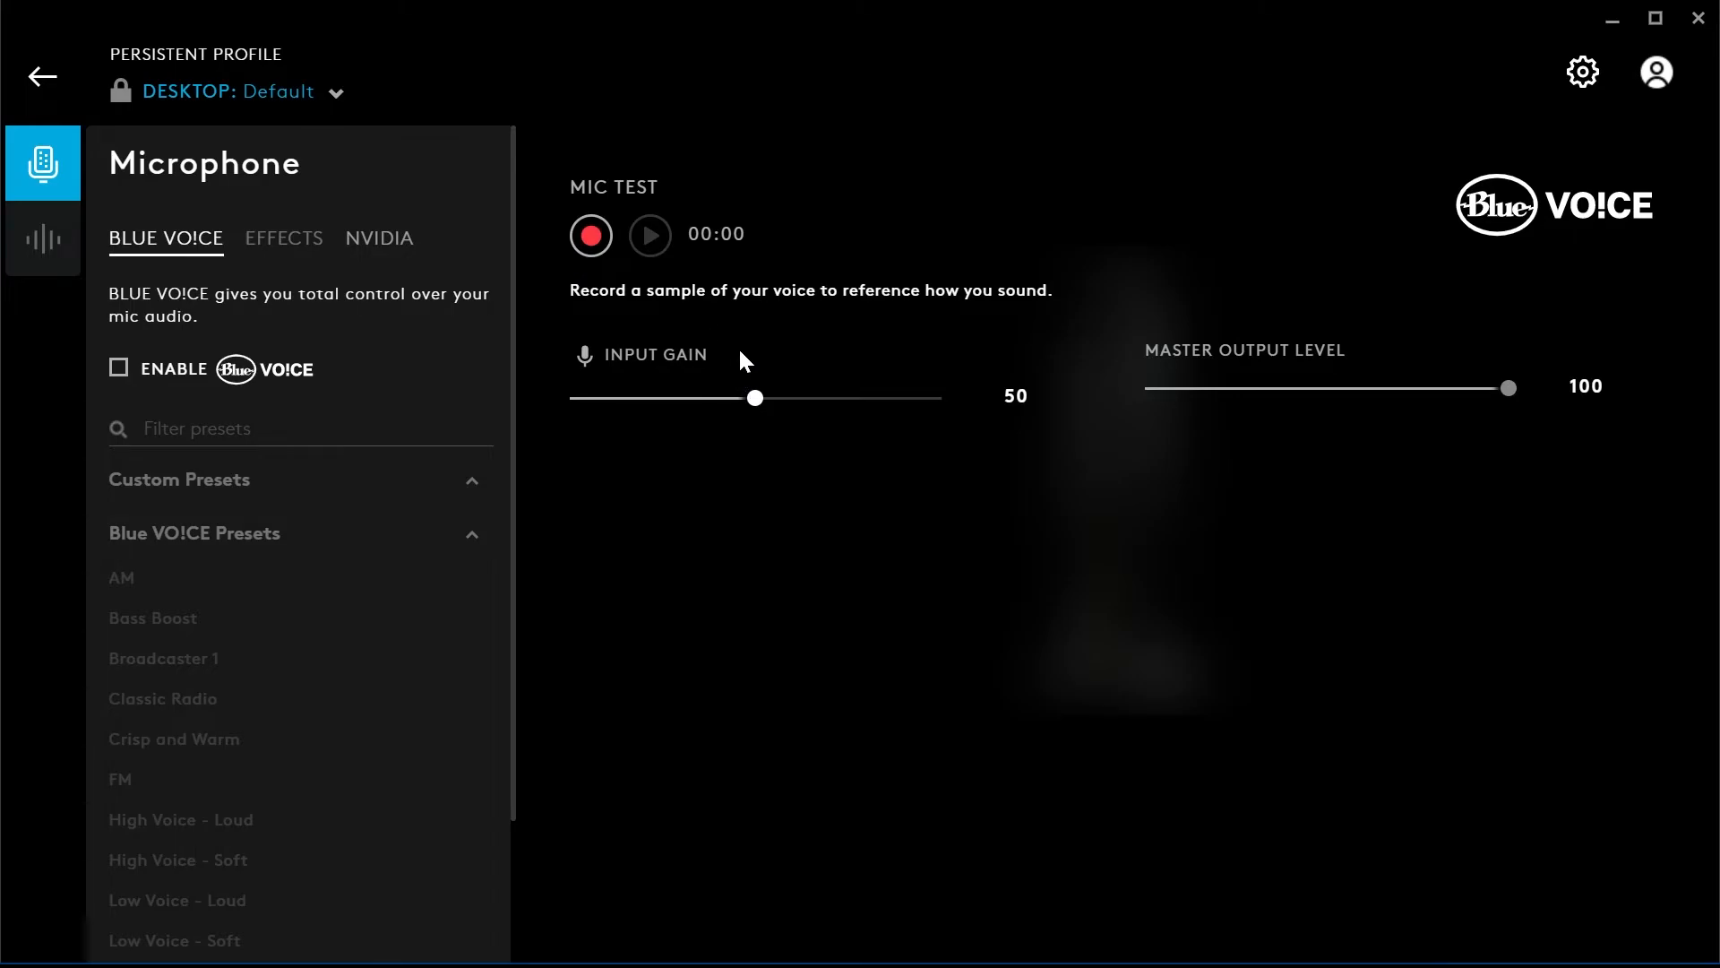
{"action": "mouse_move", "coordinate": [1114, 237]}
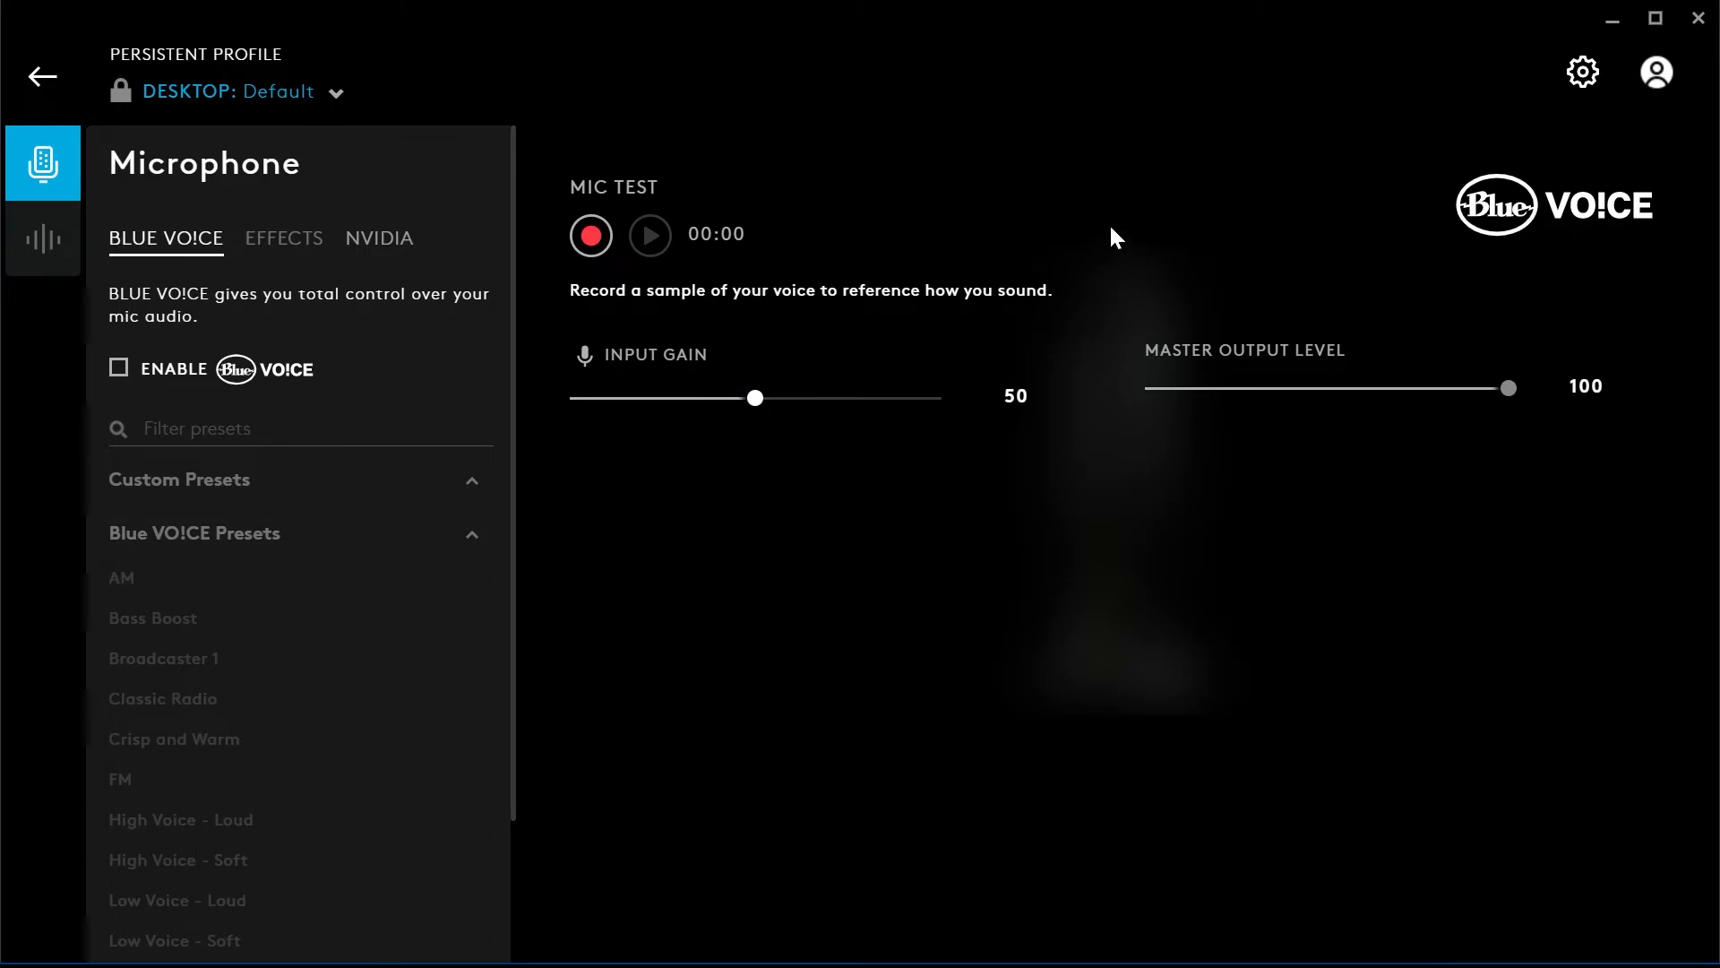
{"action": "mouse_move", "coordinate": [150, 484]}
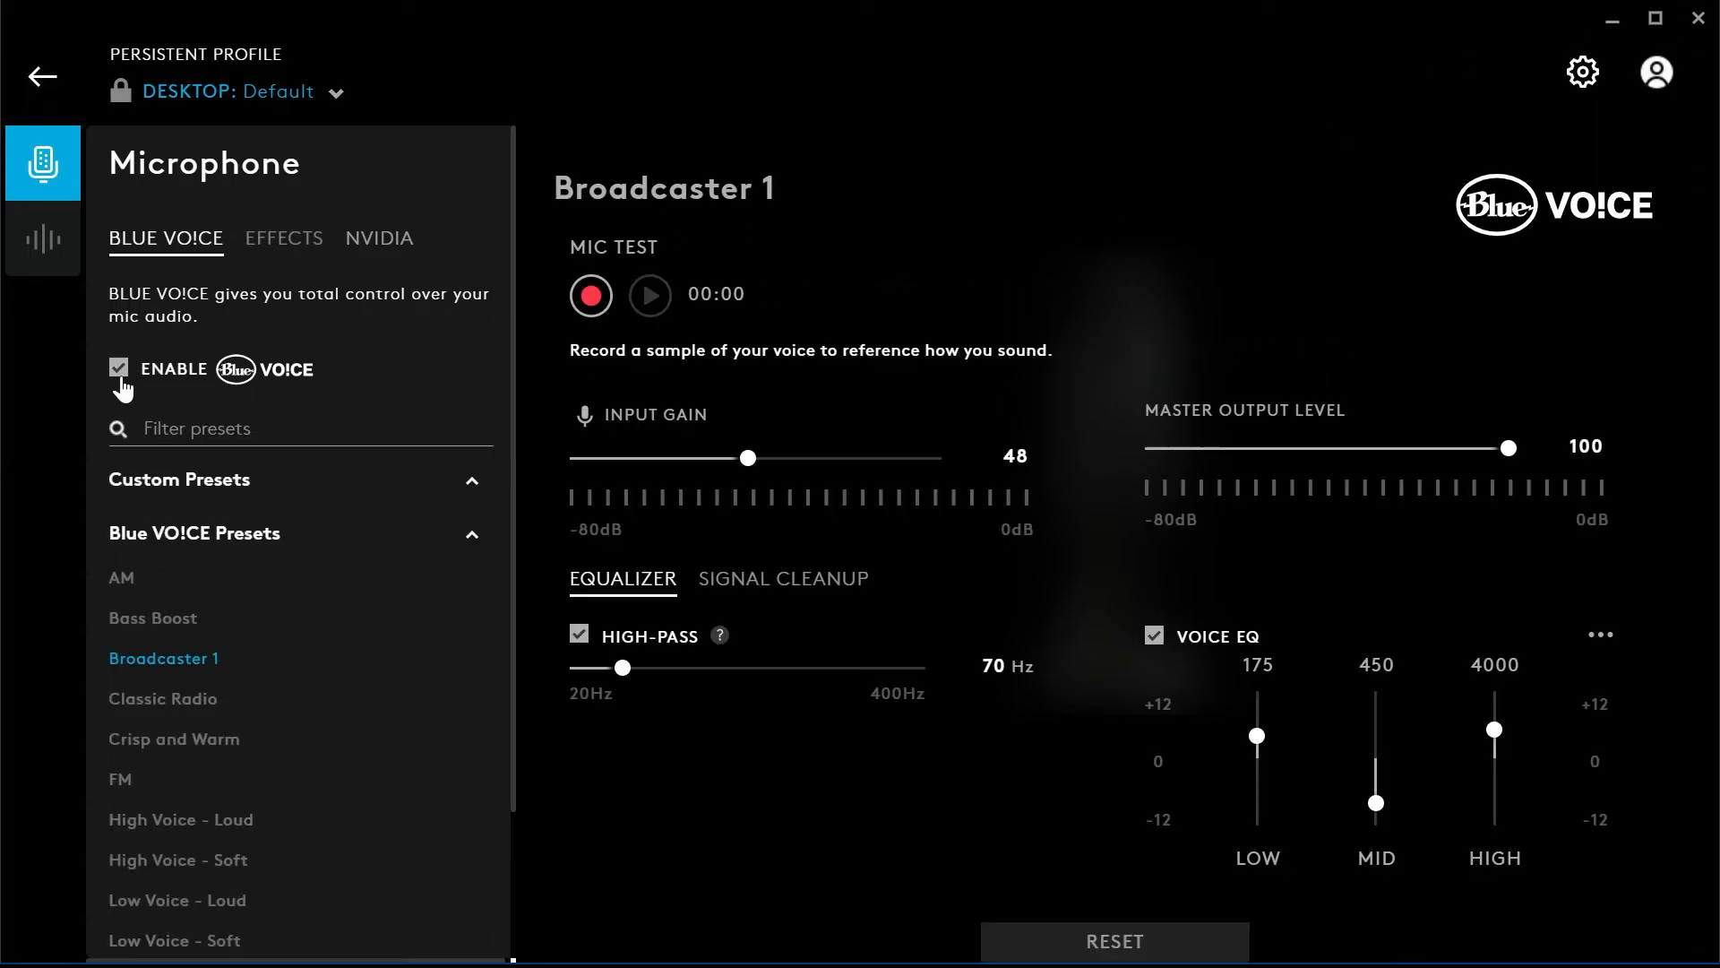
{"action": "mouse_move", "coordinate": [200, 809]}
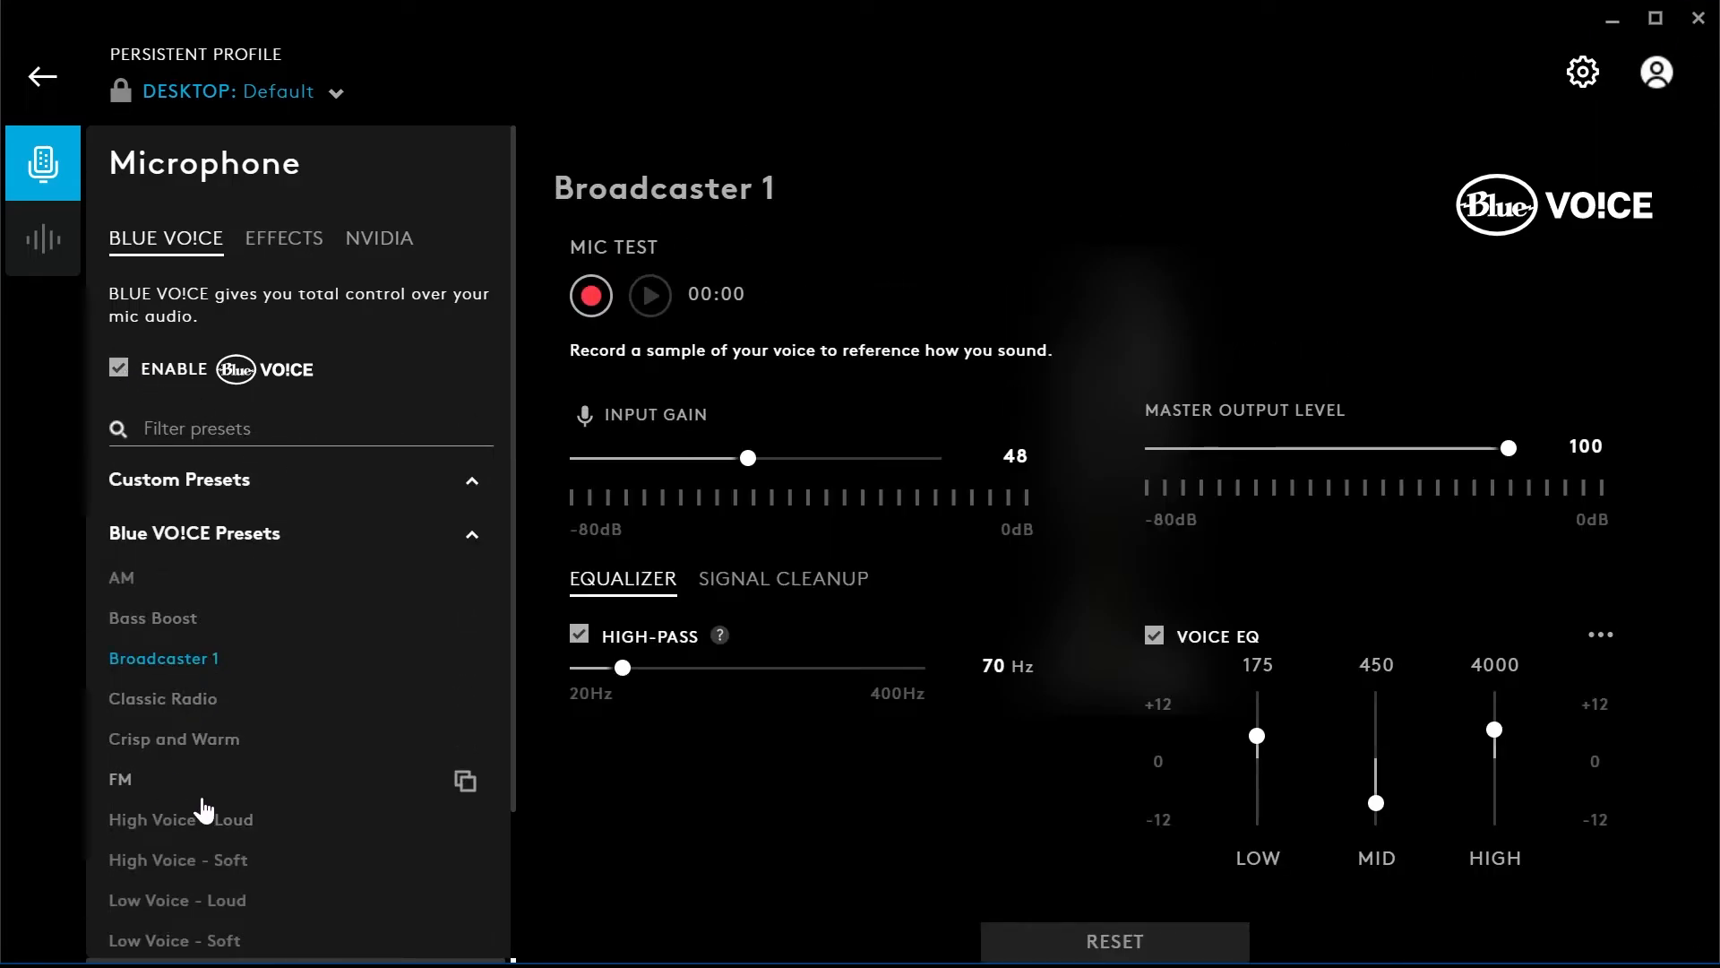
{"action": "mouse_move", "coordinate": [181, 818]}
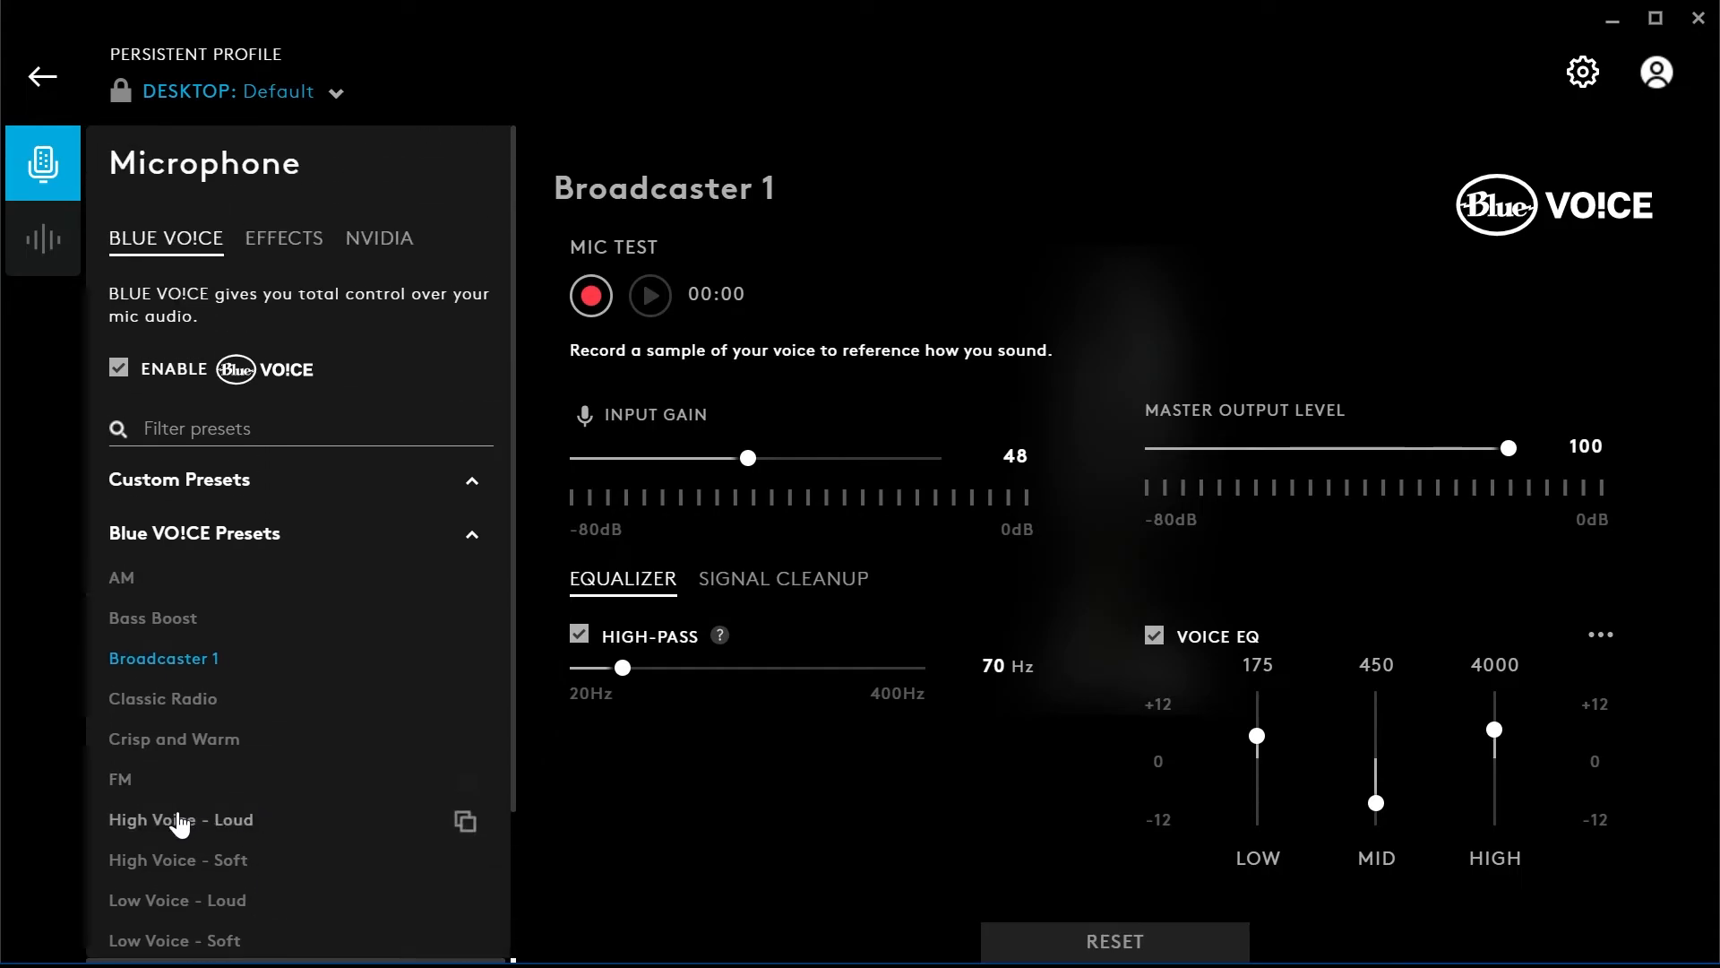
{"action": "left_click", "coordinate": [283, 238]}
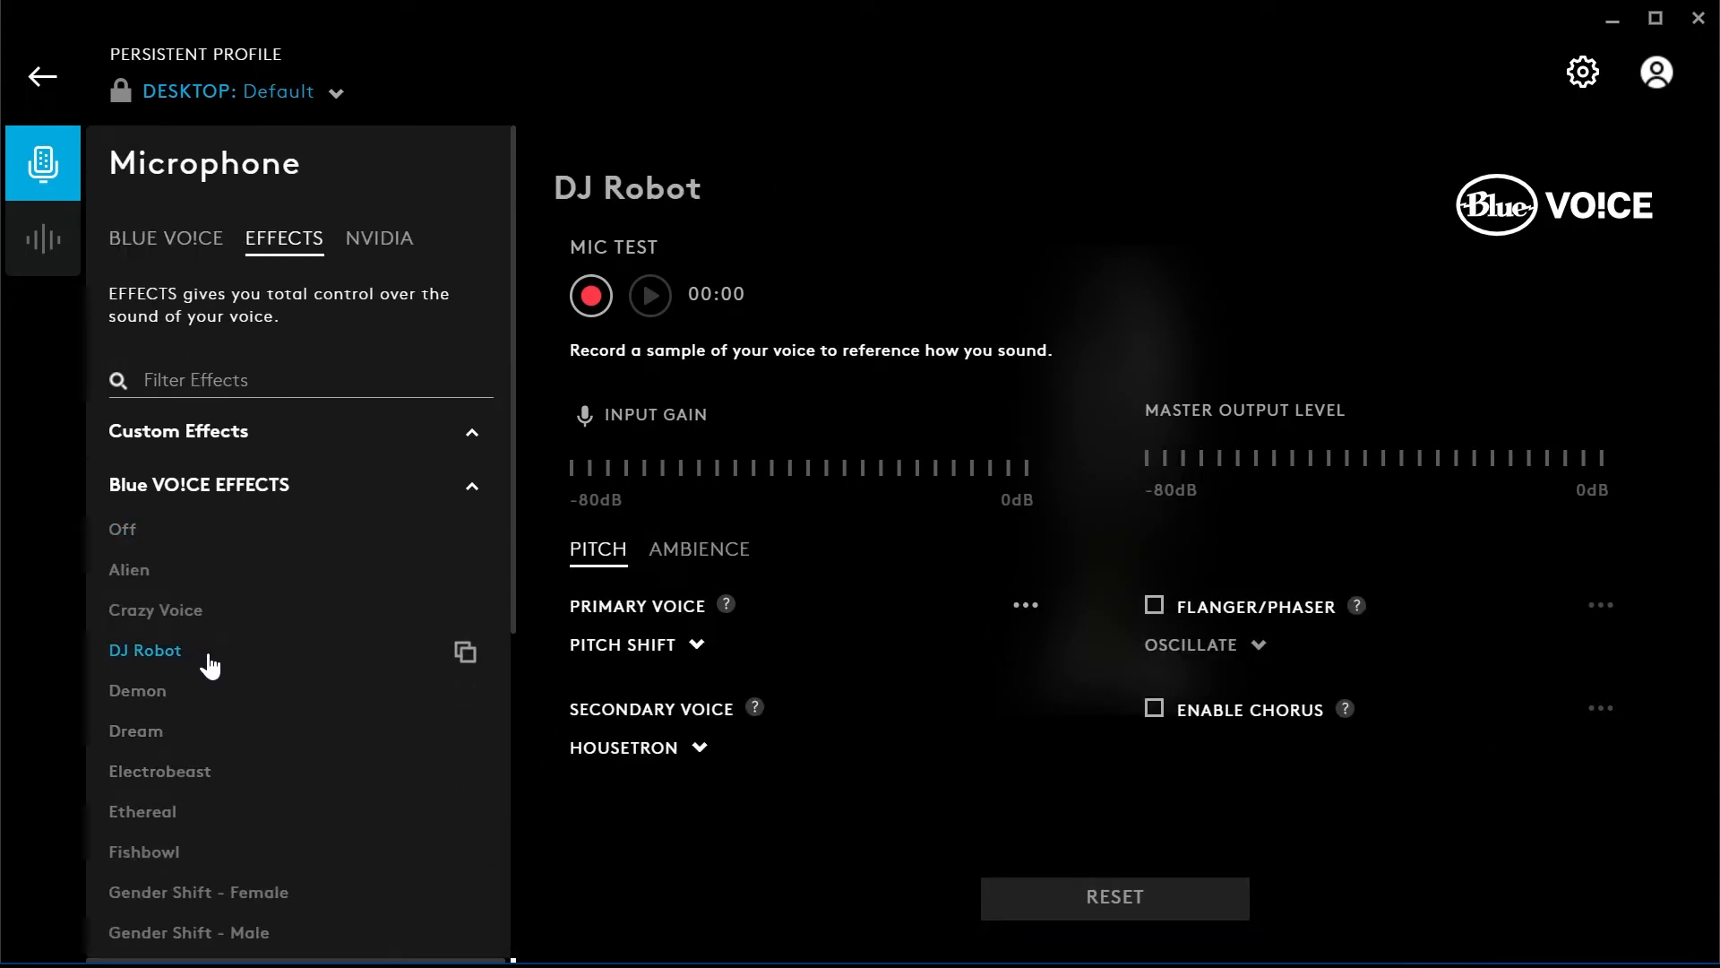
{"action": "scroll", "scroll_direction": "down", "scroll_amount": 3}
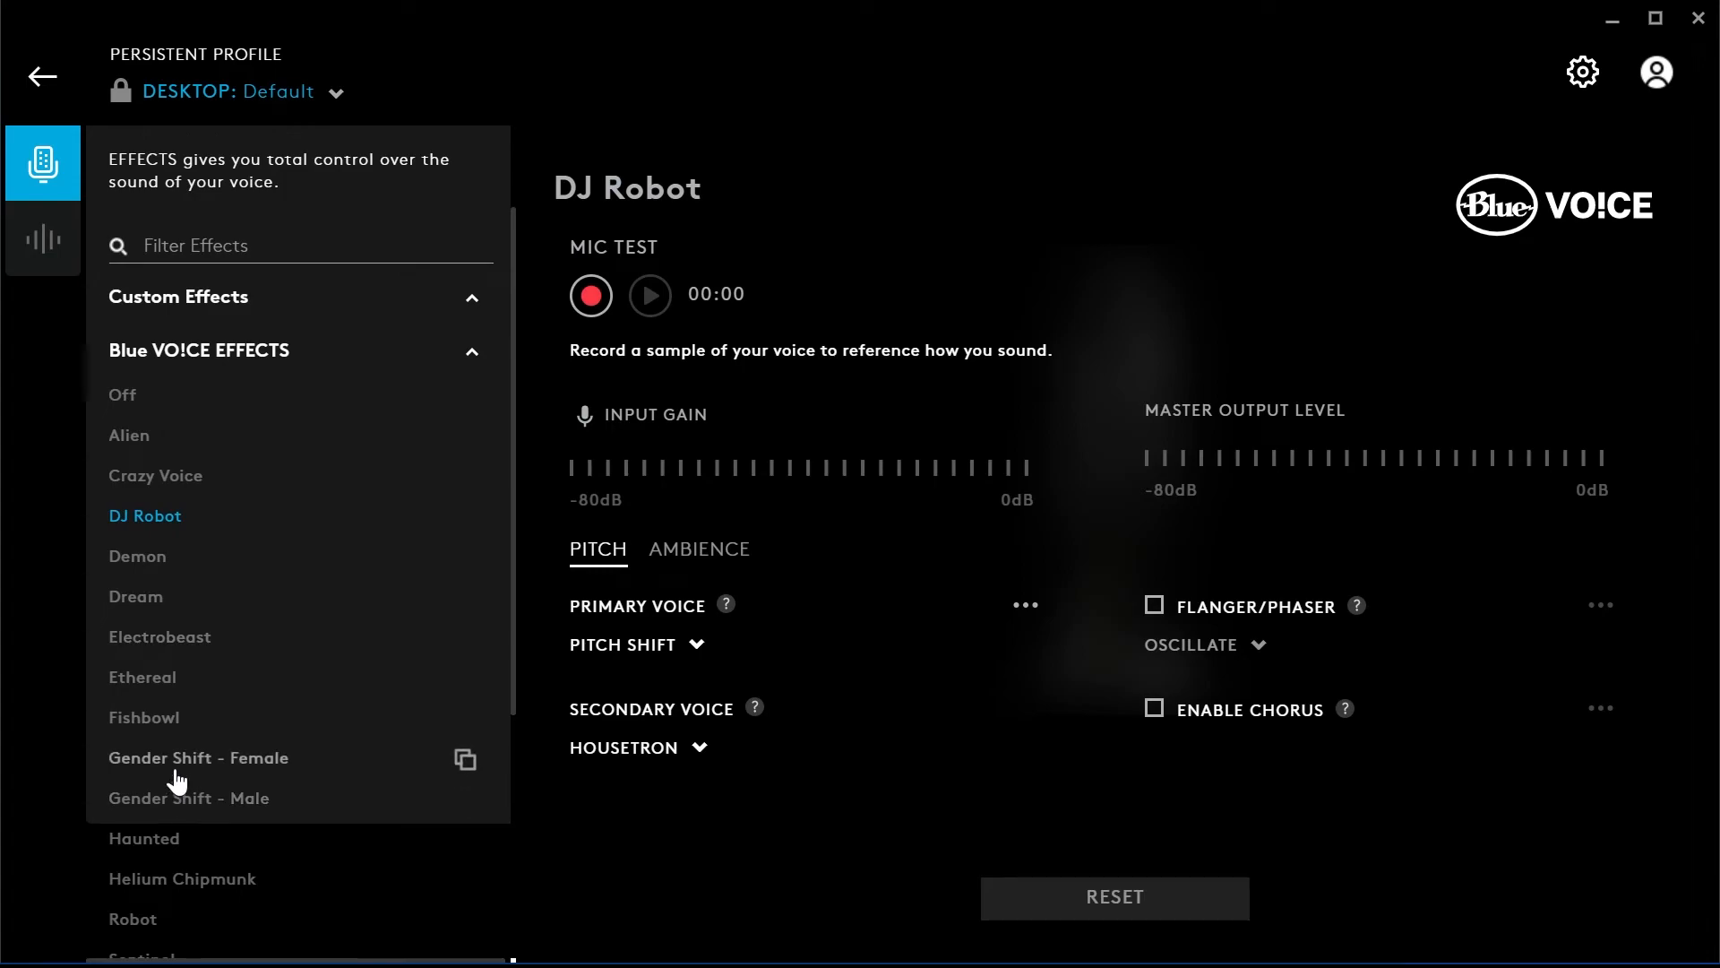
{"action": "left_click", "coordinate": [136, 595]}
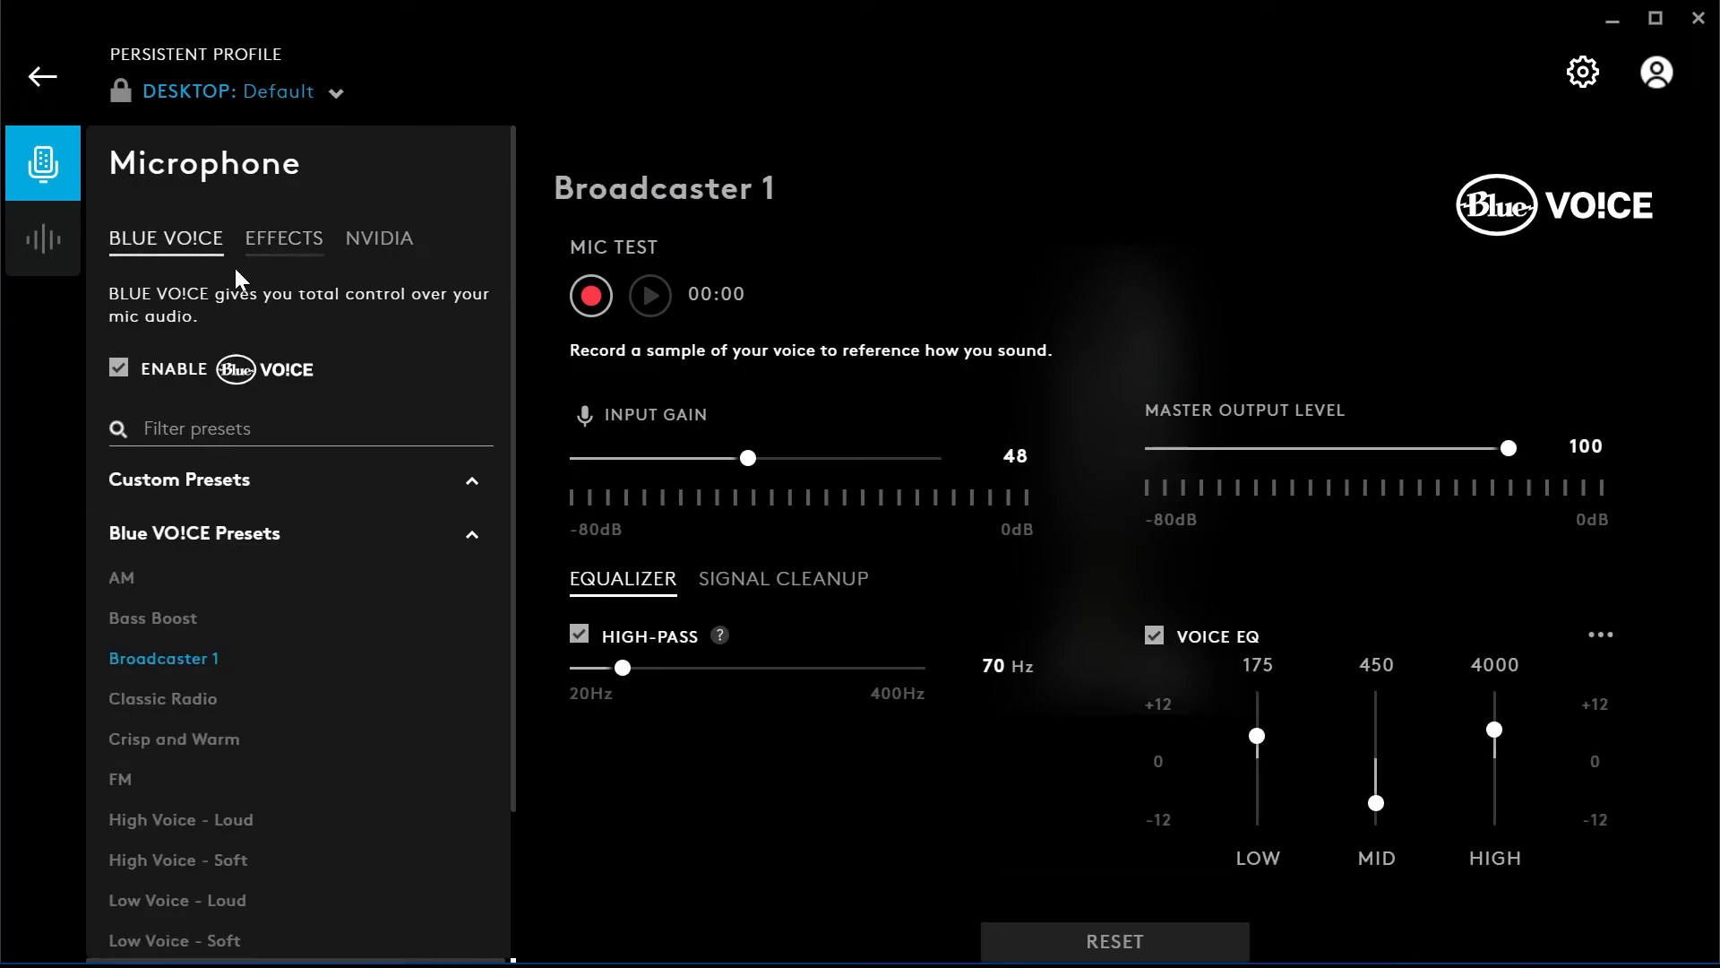
{"action": "left_click", "coordinate": [117, 368]}
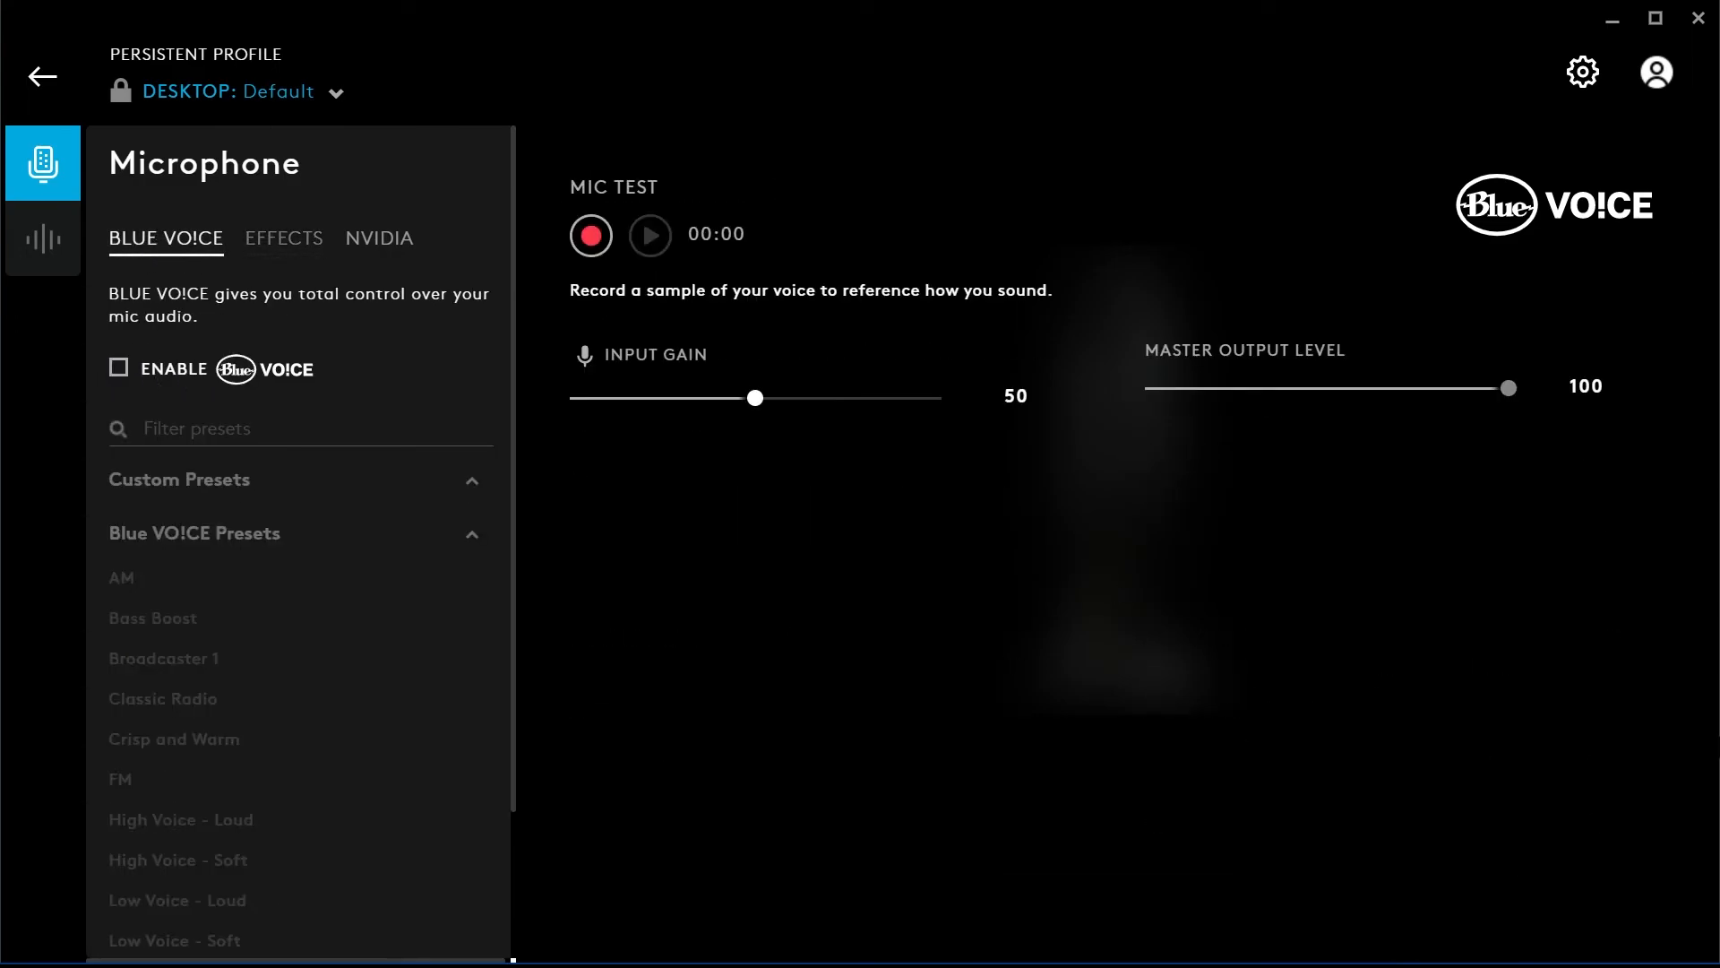